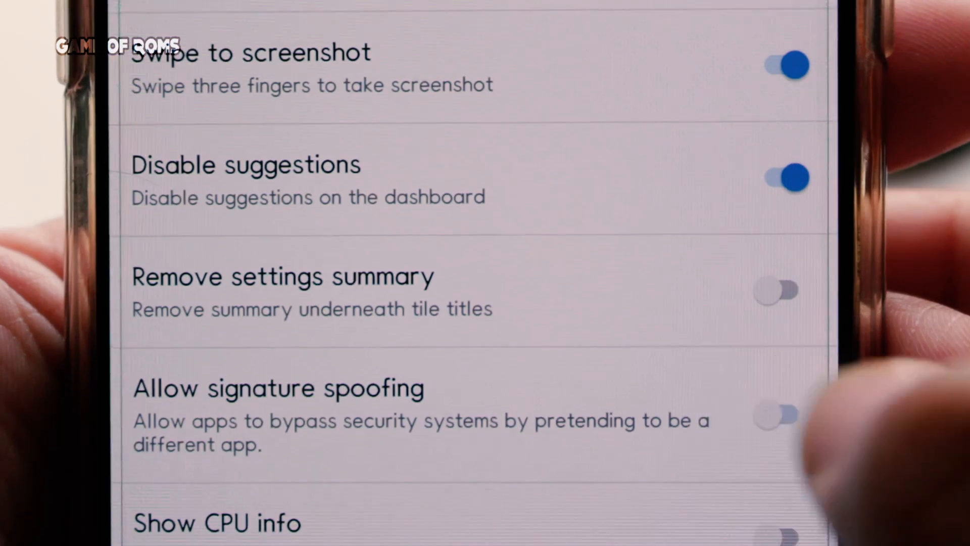
Show the Video quality resolution list from 4k UHD down to QCIF.
left_click(784, 417)
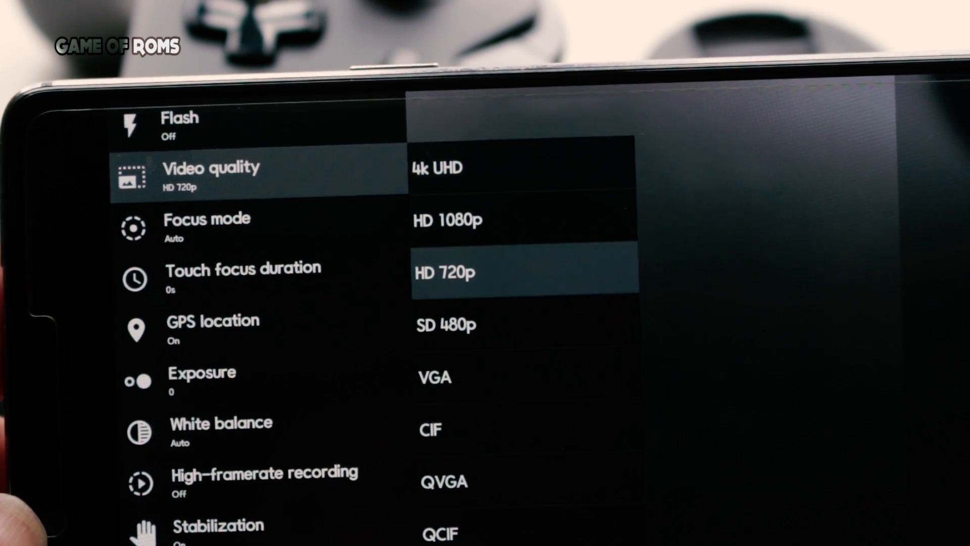
left_click(247, 483)
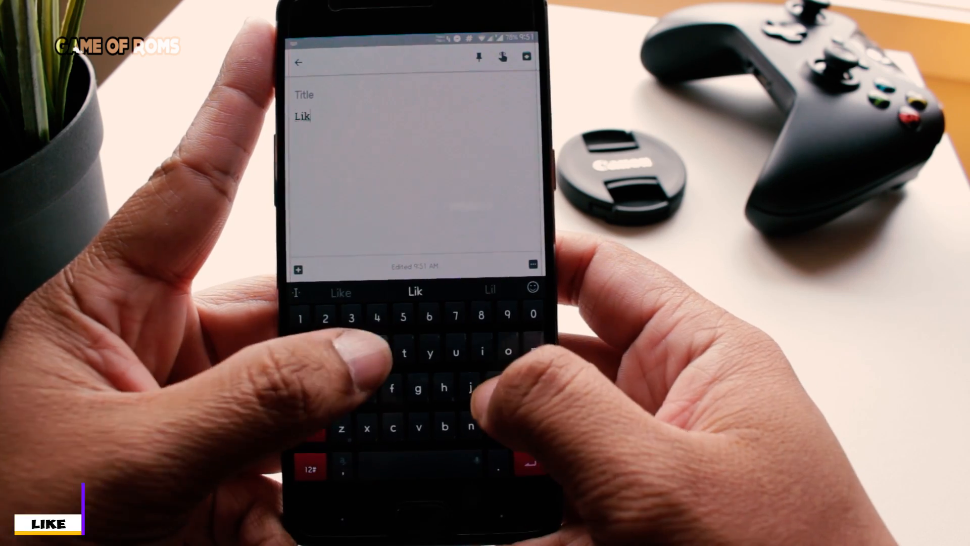
Continue the note so it reads 'Like this vi', with 'video' suggested.
type("e")
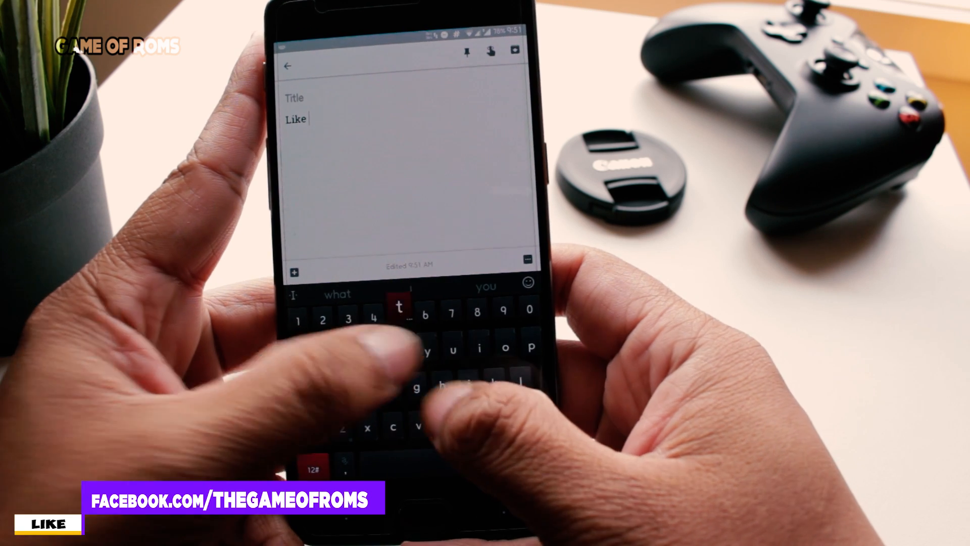
type("this vi")
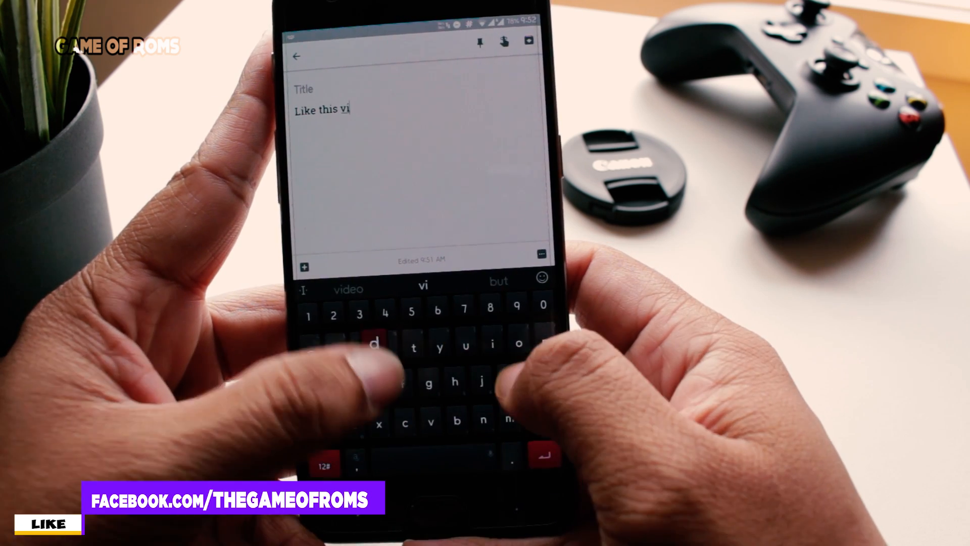